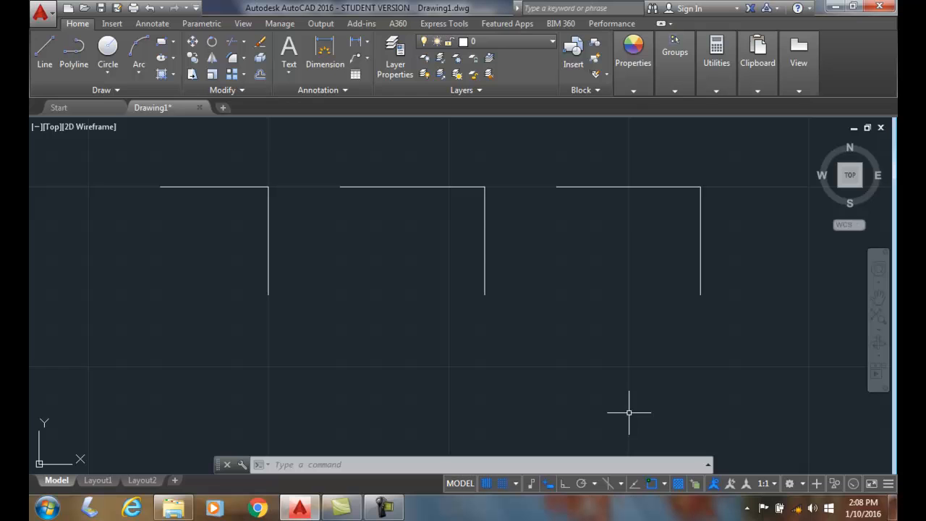
mouse_move(257, 200)
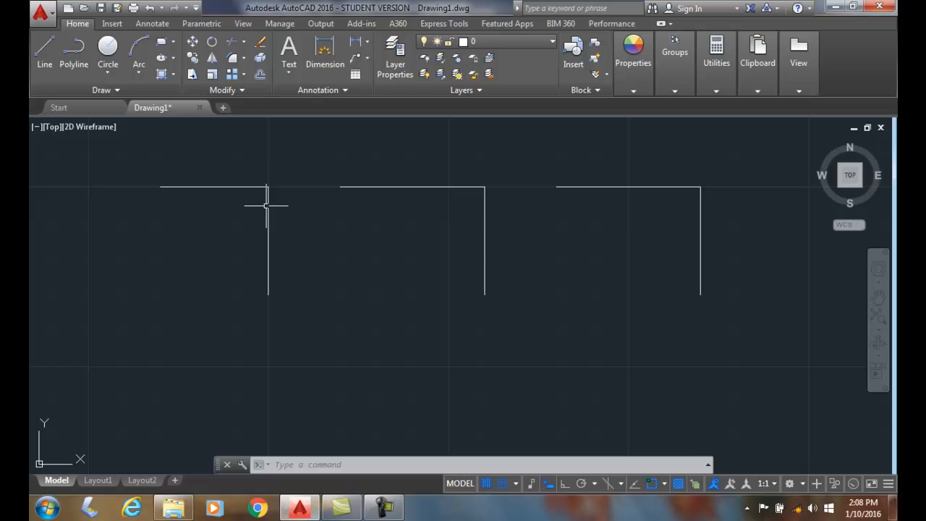
mouse_move(269, 210)
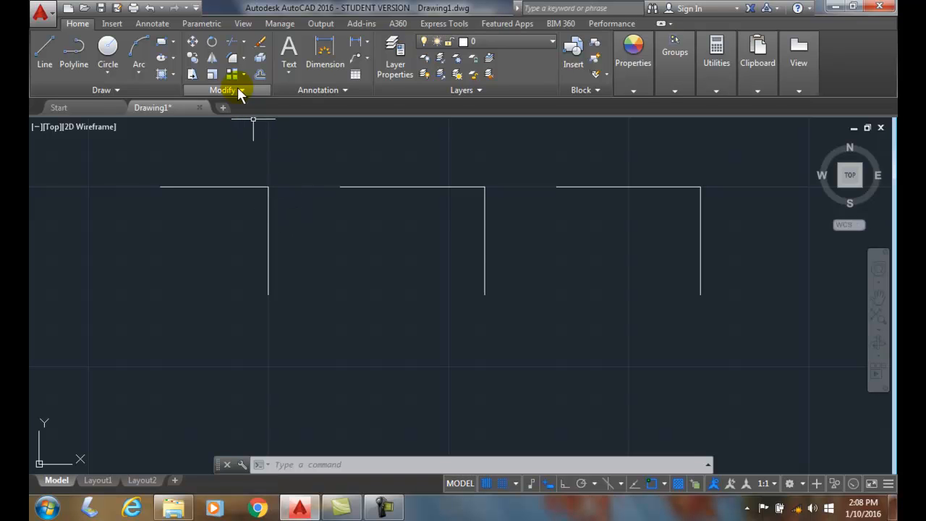
mouse_move(234, 58)
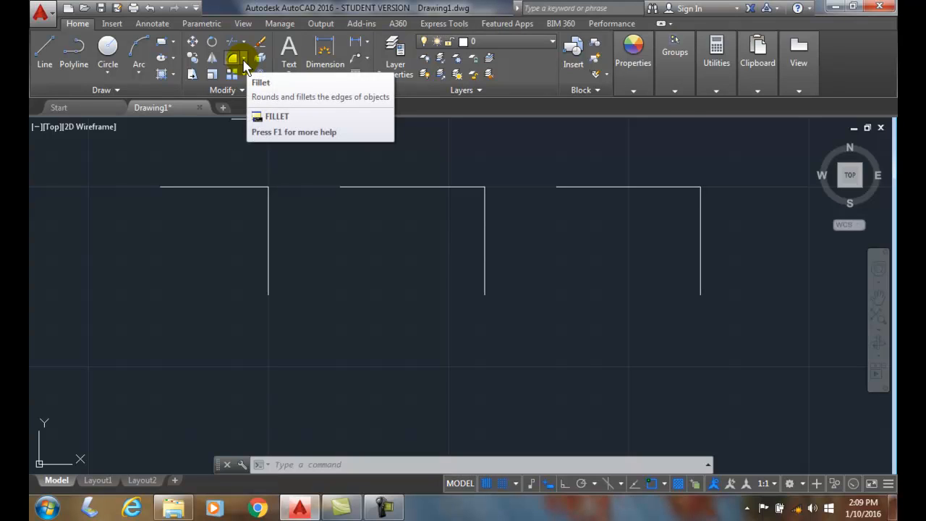
Begin a Chamfer from the Modify panel with both distances at 0.5
left_click(243, 75)
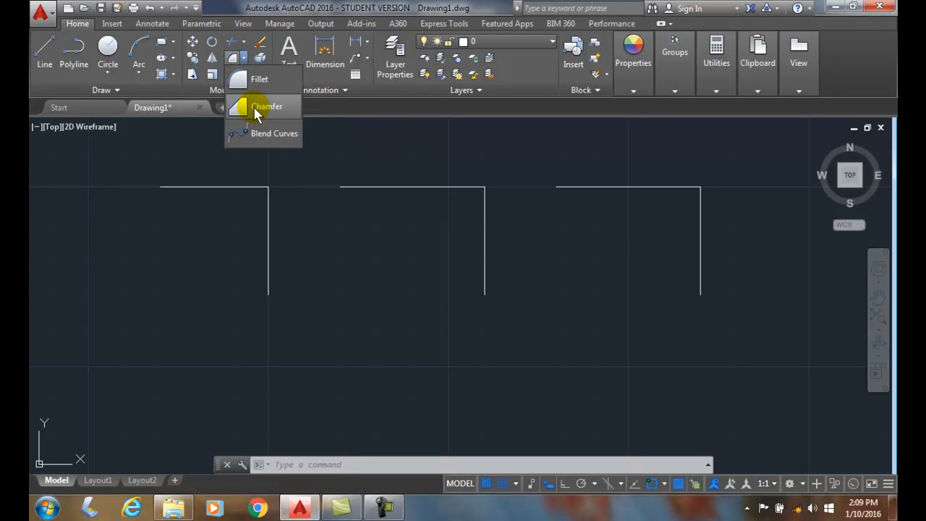
left_click(266, 107)
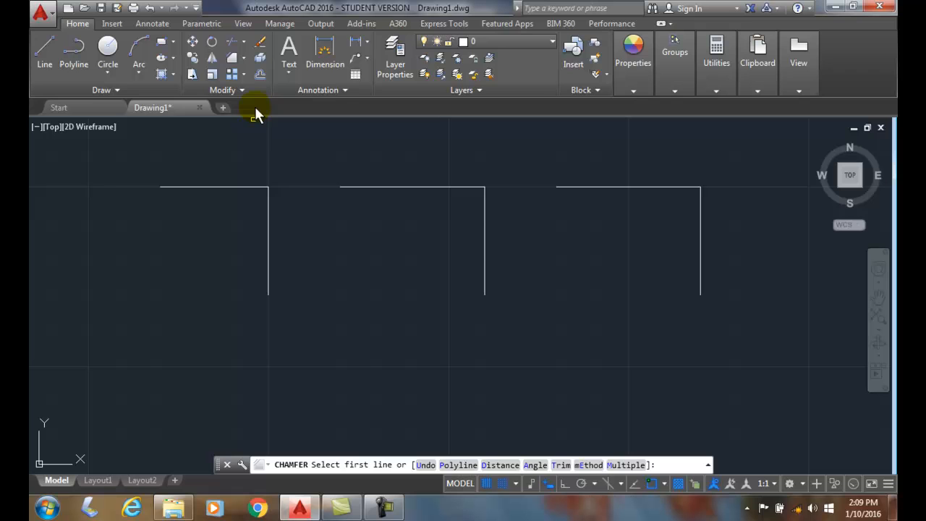
mouse_move(459, 370)
type("D")
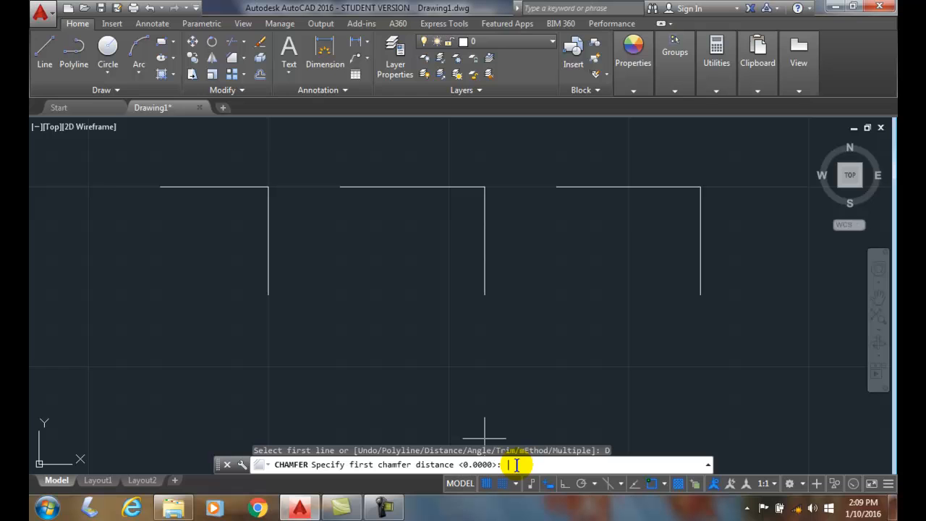
type("5")
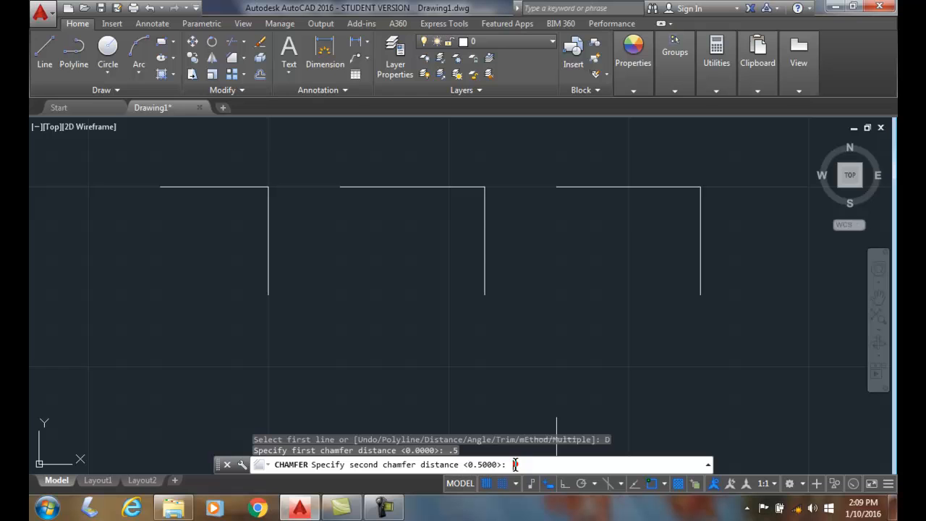
key("Return")
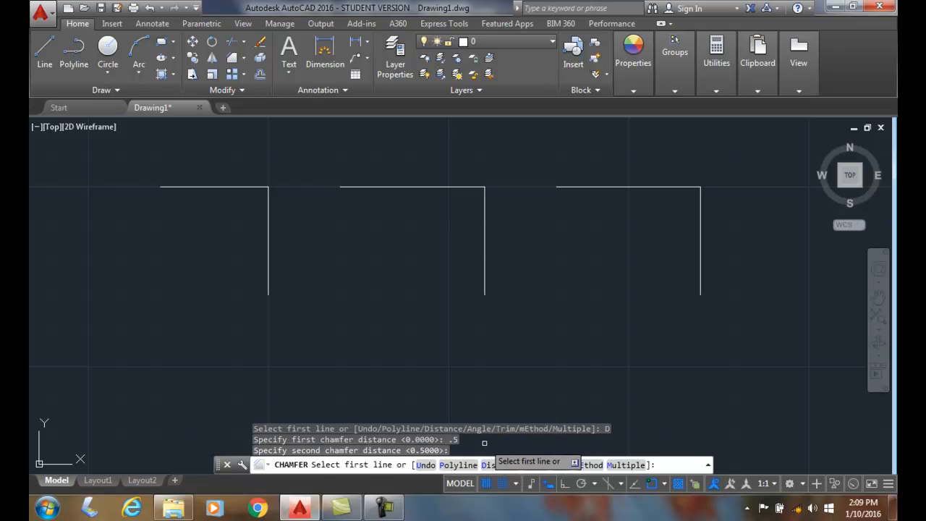
mouse_move(394, 373)
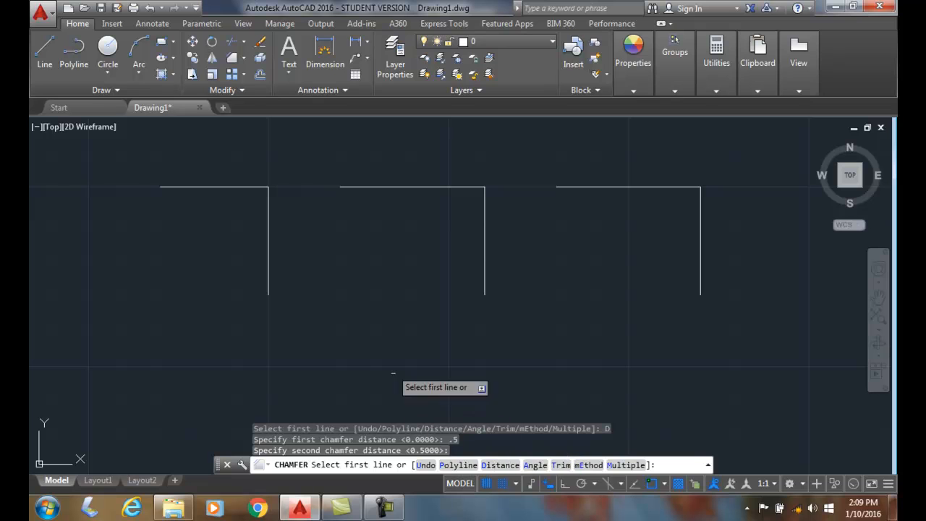
mouse_move(234, 186)
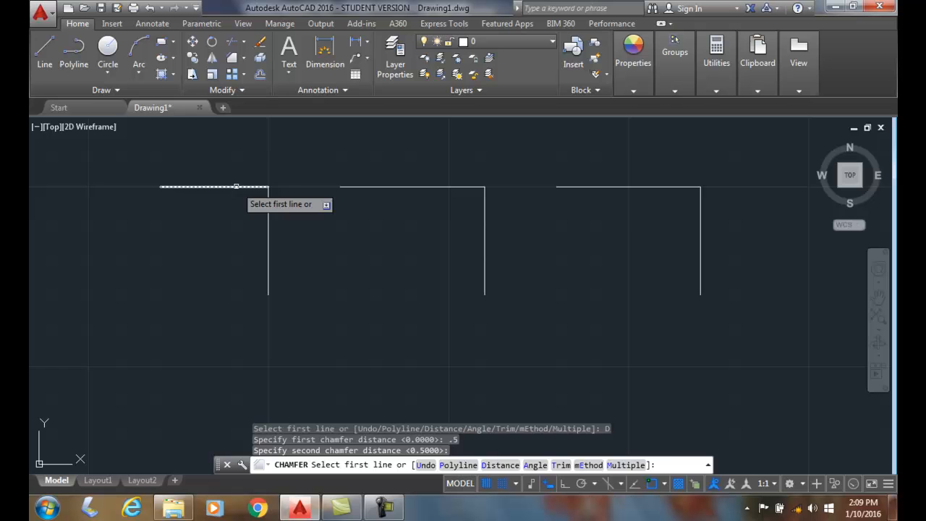
Pick the left corner's top line as the chamfer's first line
left_click(237, 185)
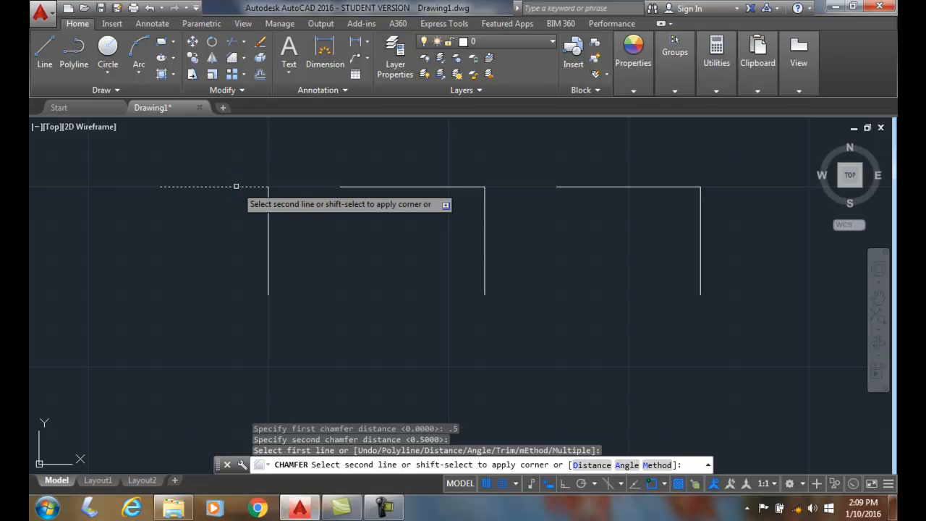
mouse_move(267, 217)
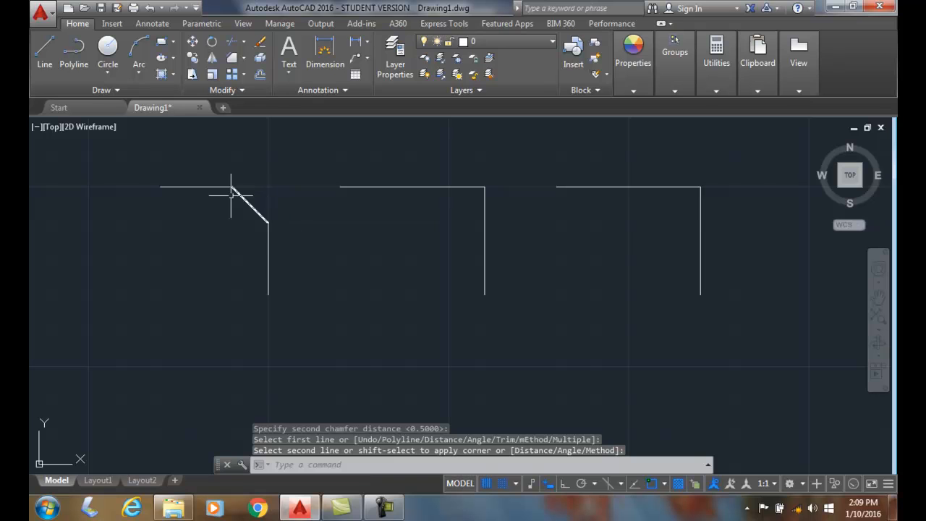
mouse_move(269, 187)
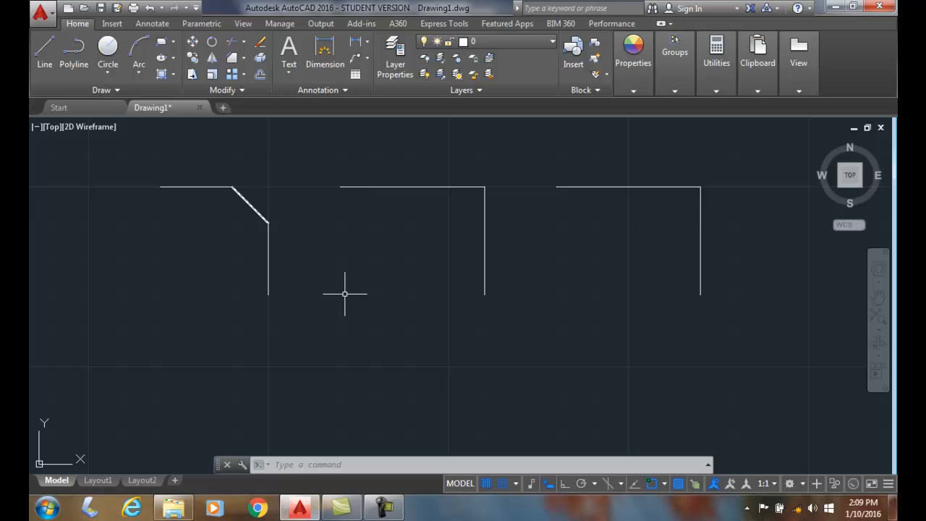
mouse_move(229, 214)
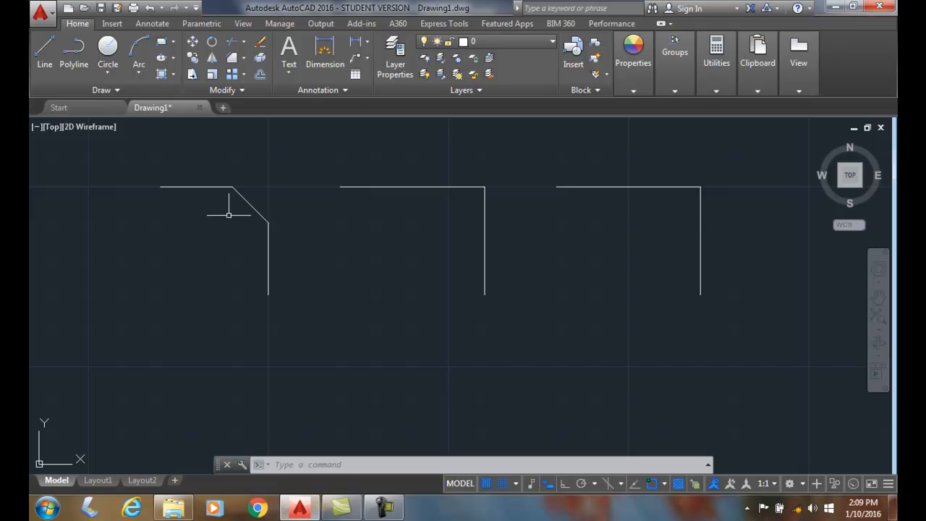
mouse_move(234, 187)
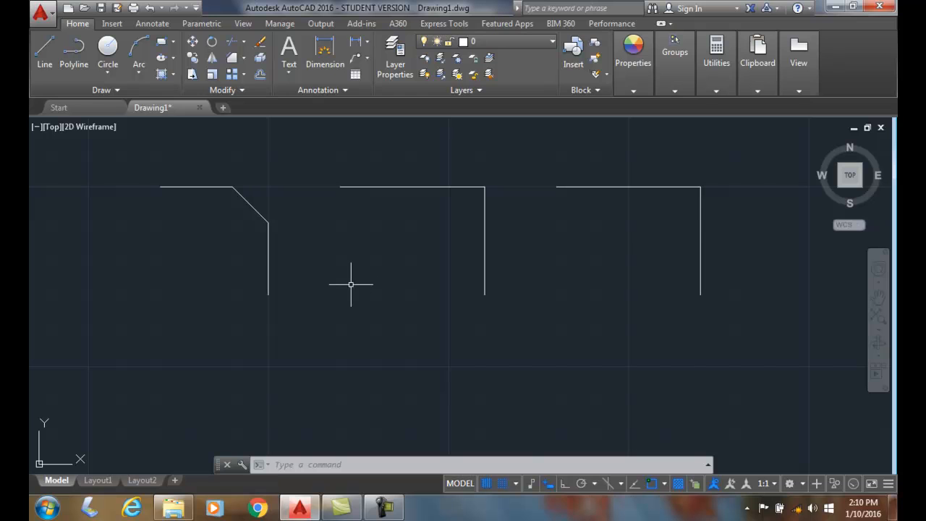
mouse_move(347, 284)
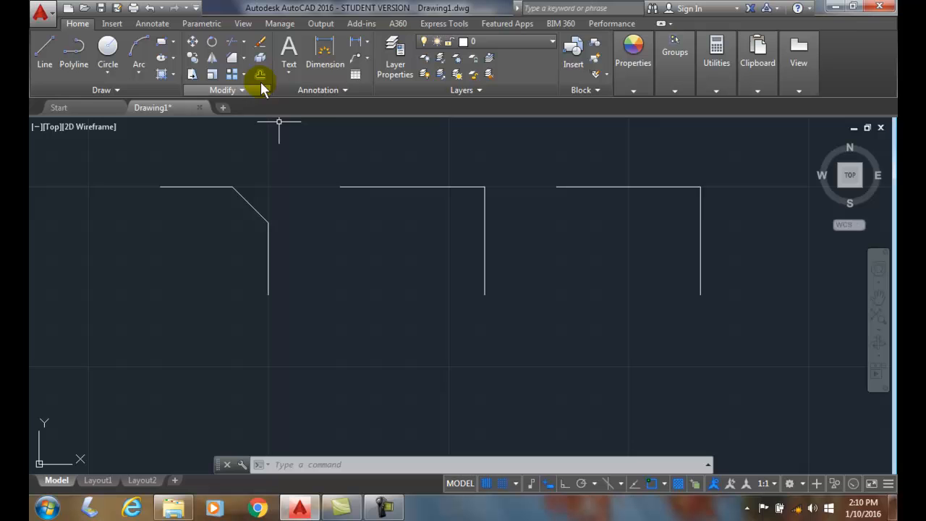
Restart Chamfer keeping 0.5 as the first distance and entering 1 as the second
left_click(260, 75)
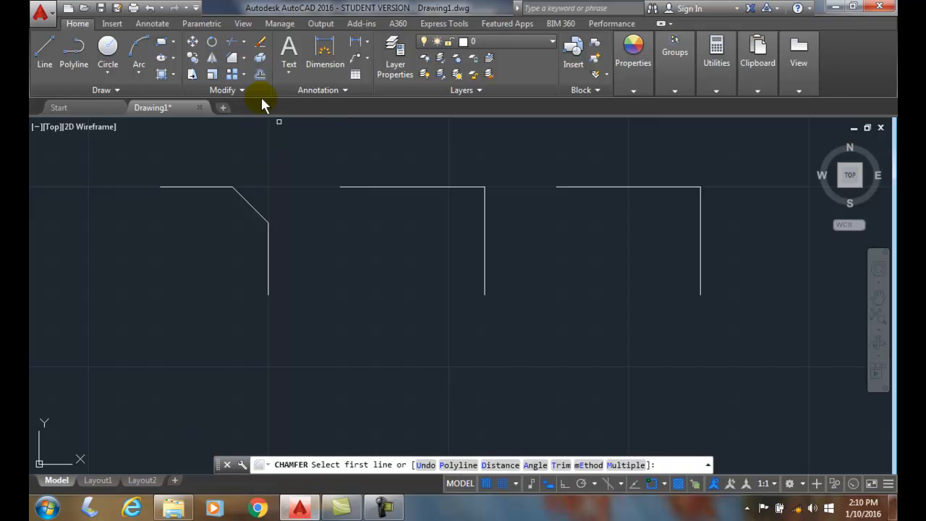
mouse_move(499, 466)
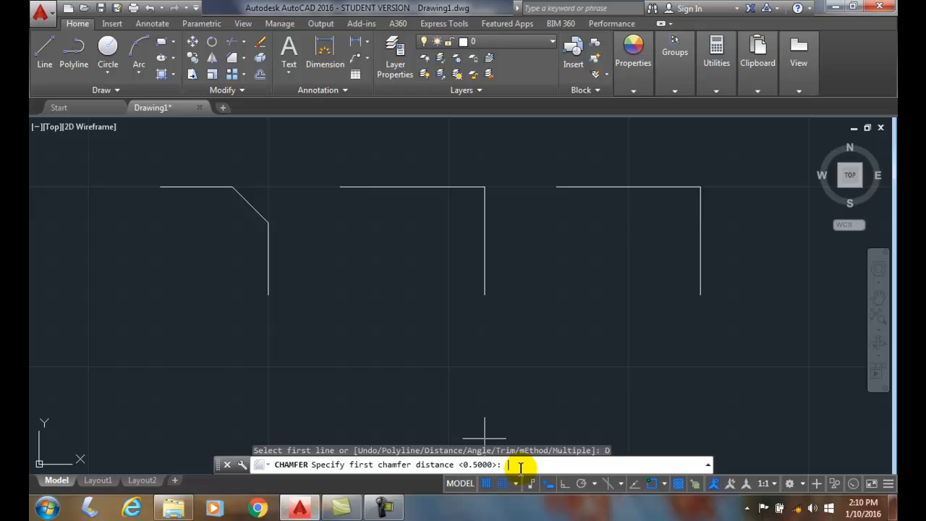
key("Return")
type("1")
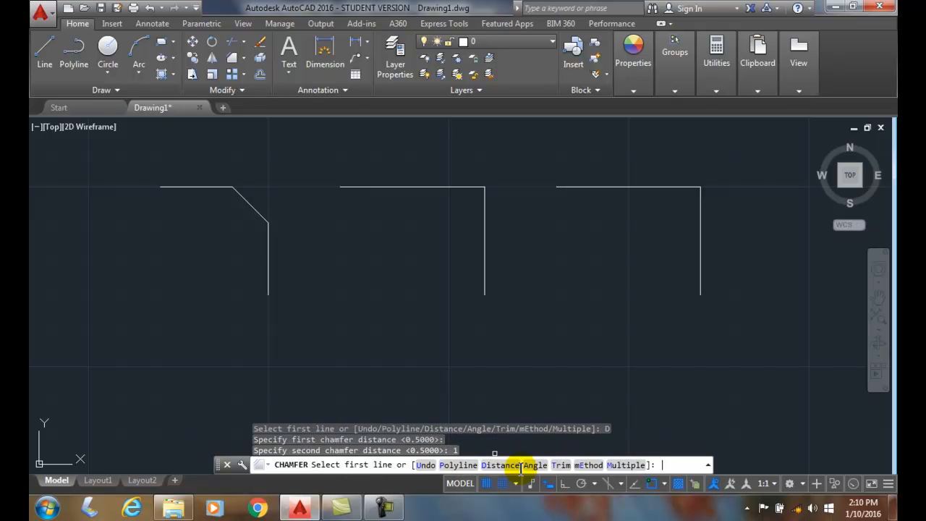
mouse_move(451, 268)
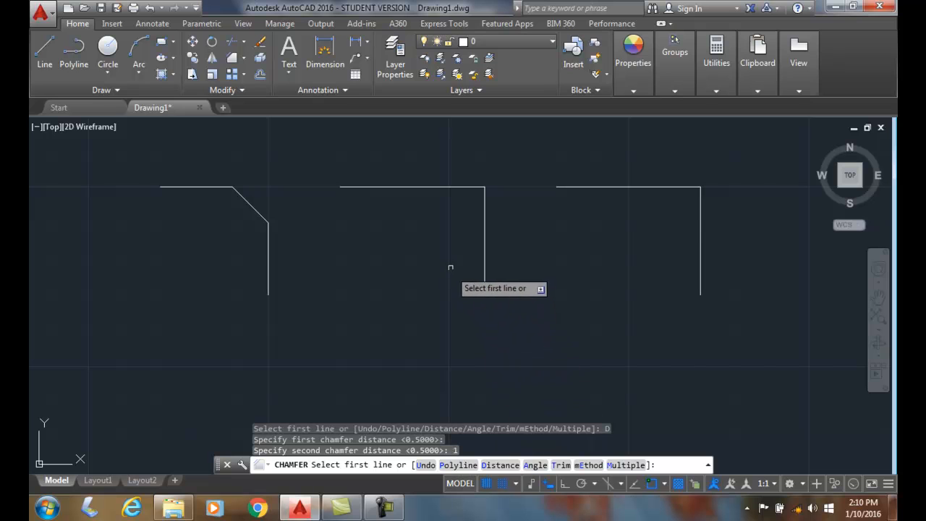
mouse_move(454, 187)
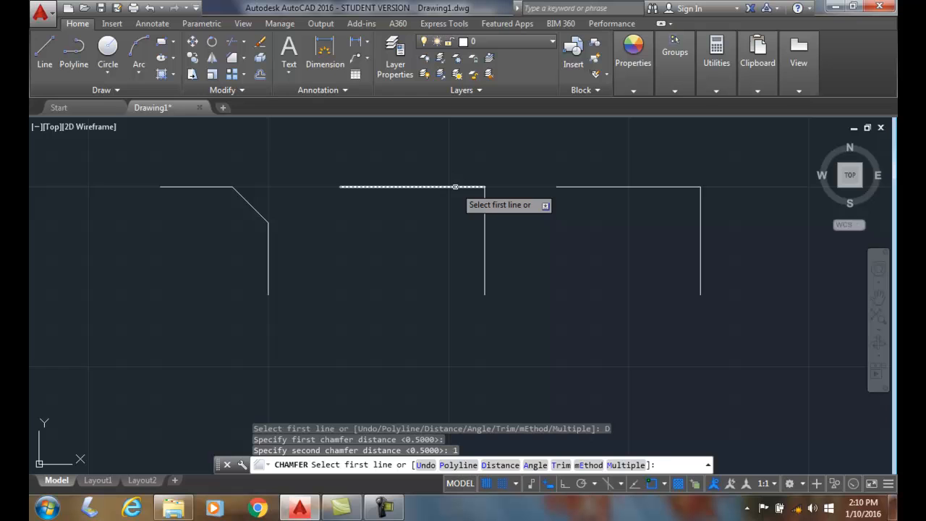
Pick the middle corner's top line as the chamfer's first line
left_click(412, 187)
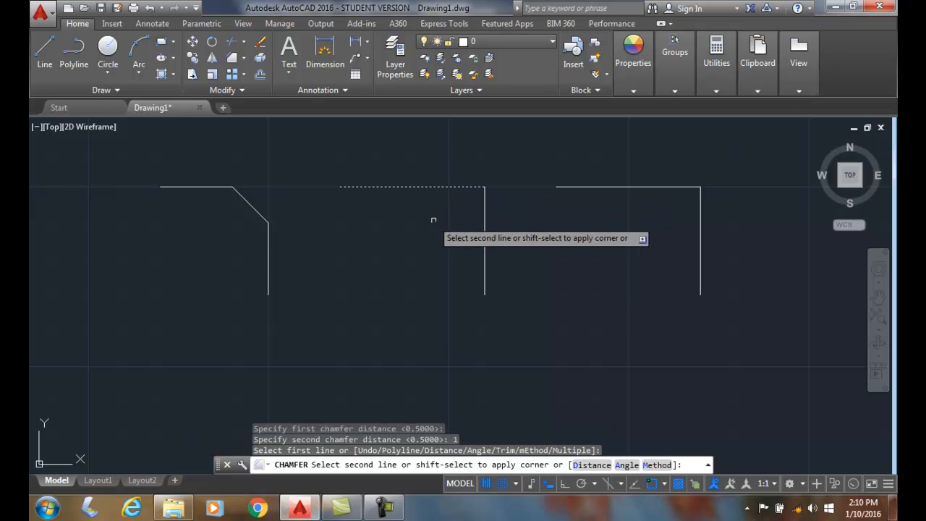
mouse_move(483, 225)
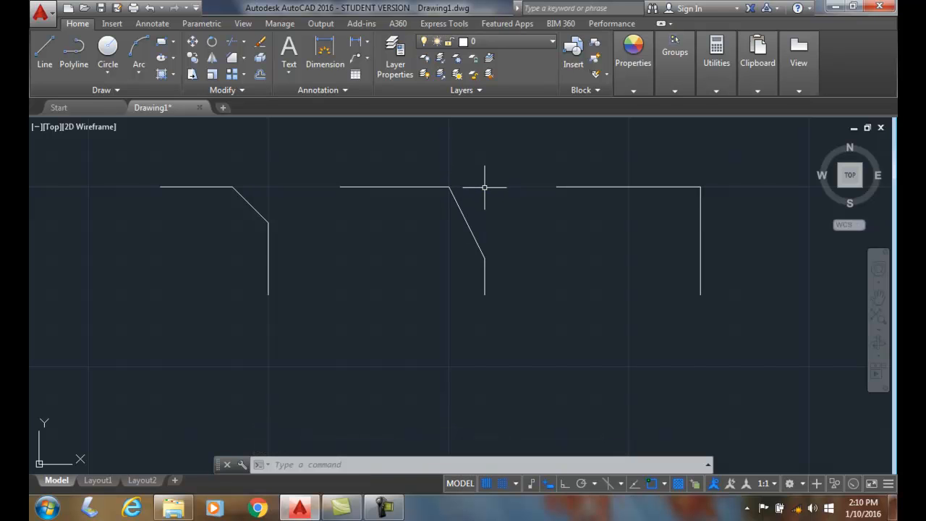
mouse_move(488, 186)
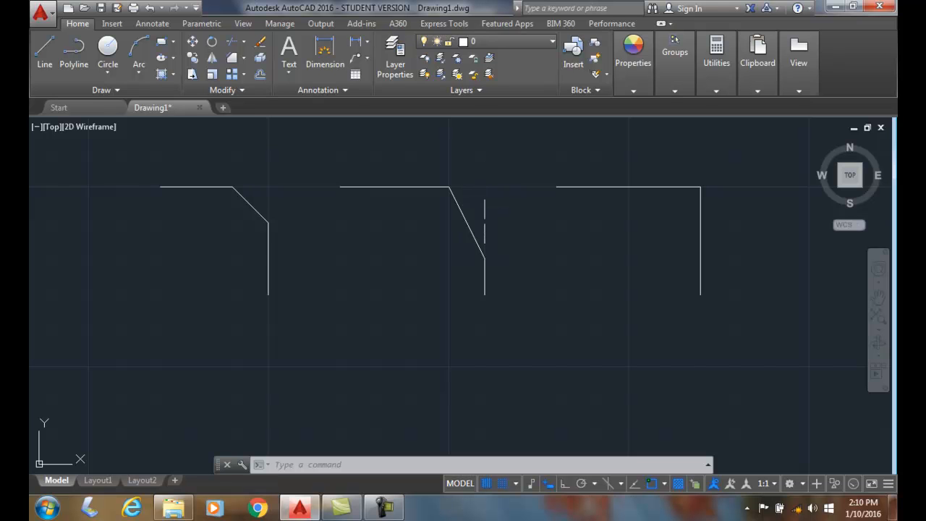
mouse_move(491, 225)
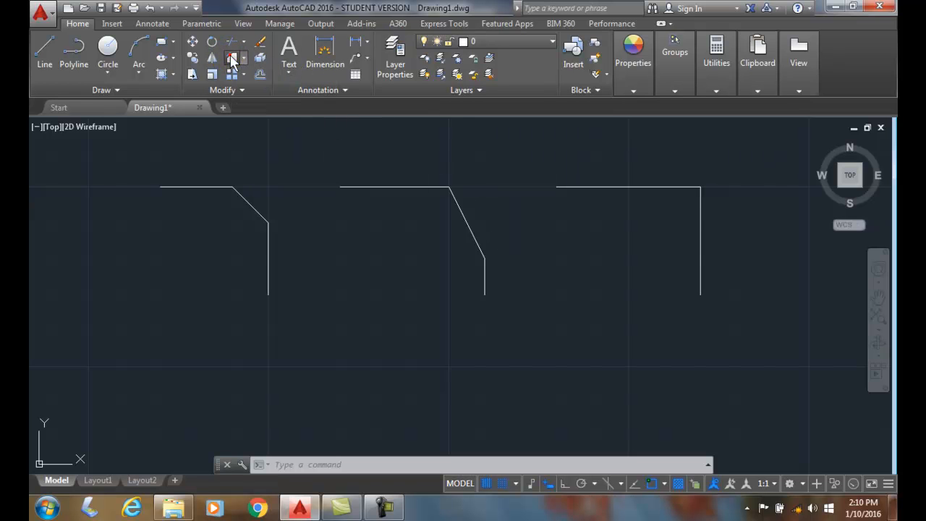
Restart Chamfer and pick the right corner's top line to complete its 0.5/1 chamfer
left_click(231, 58)
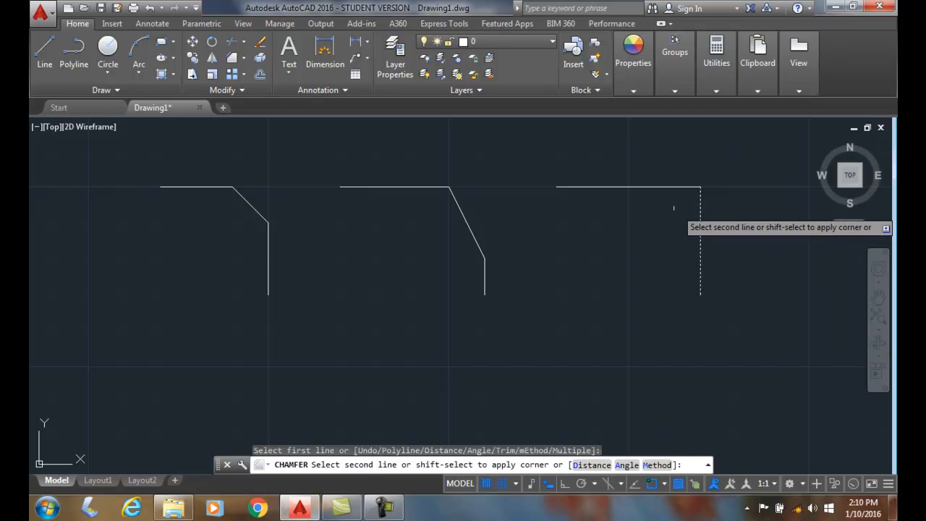
left_click(651, 188)
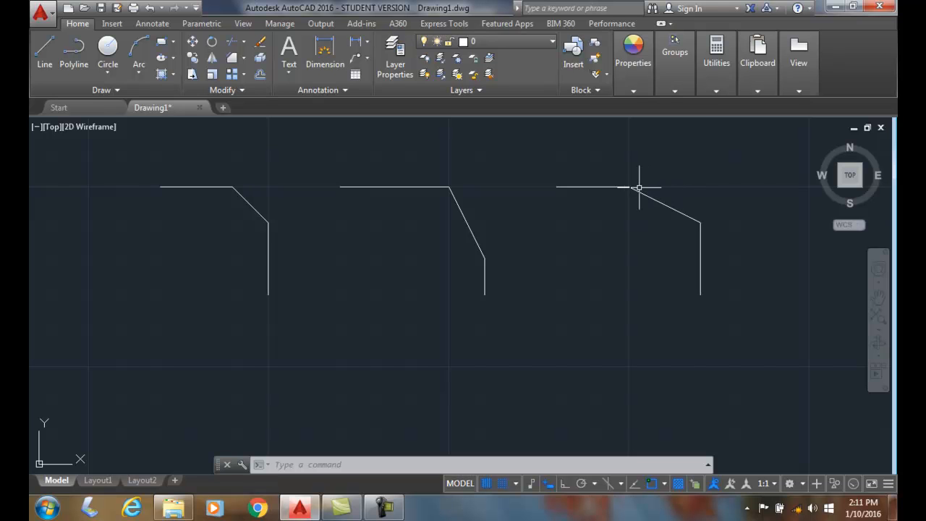
mouse_move(471, 185)
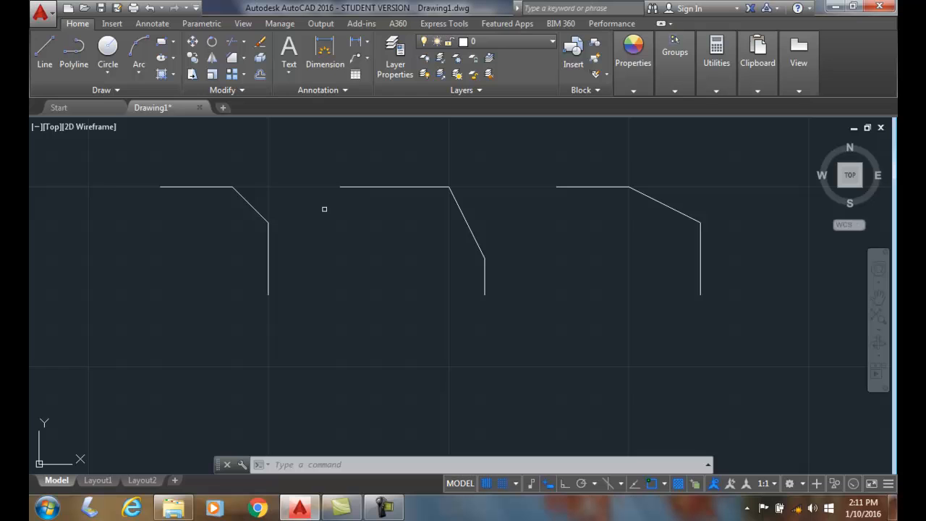
mouse_move(276, 267)
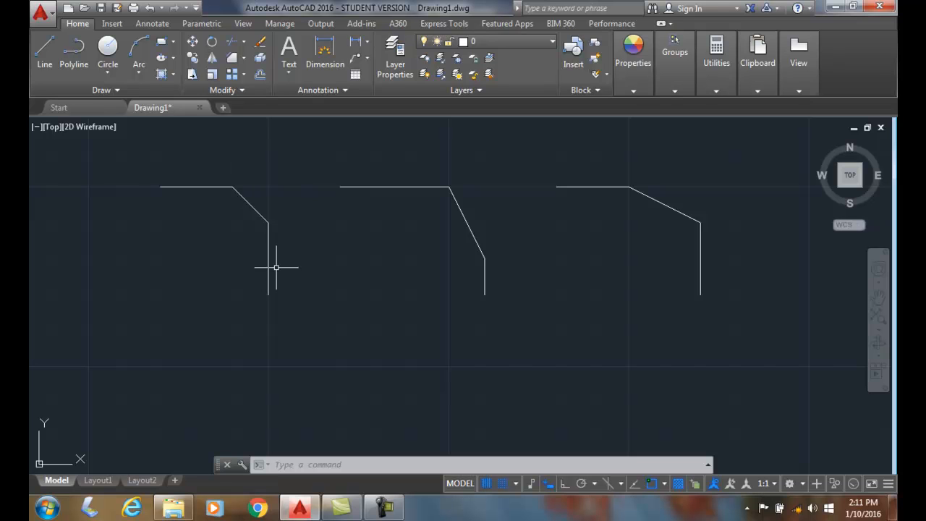
mouse_move(313, 320)
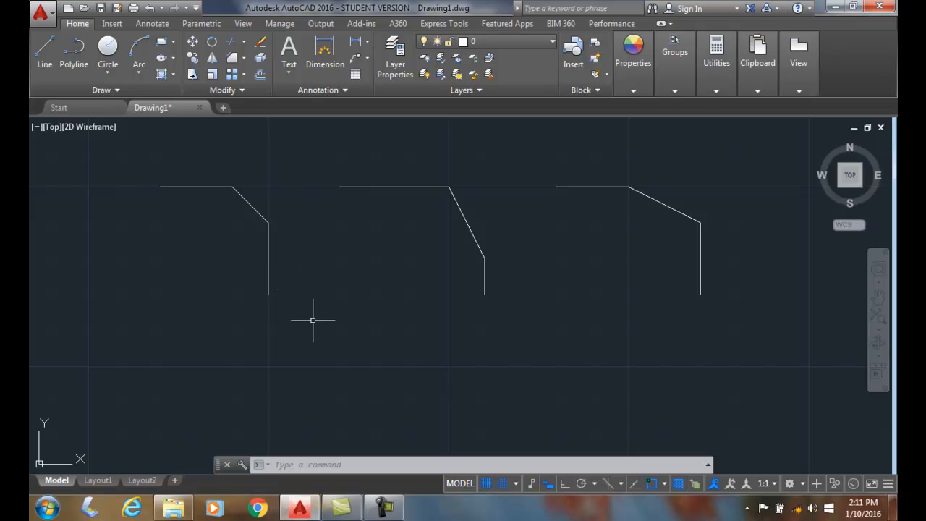